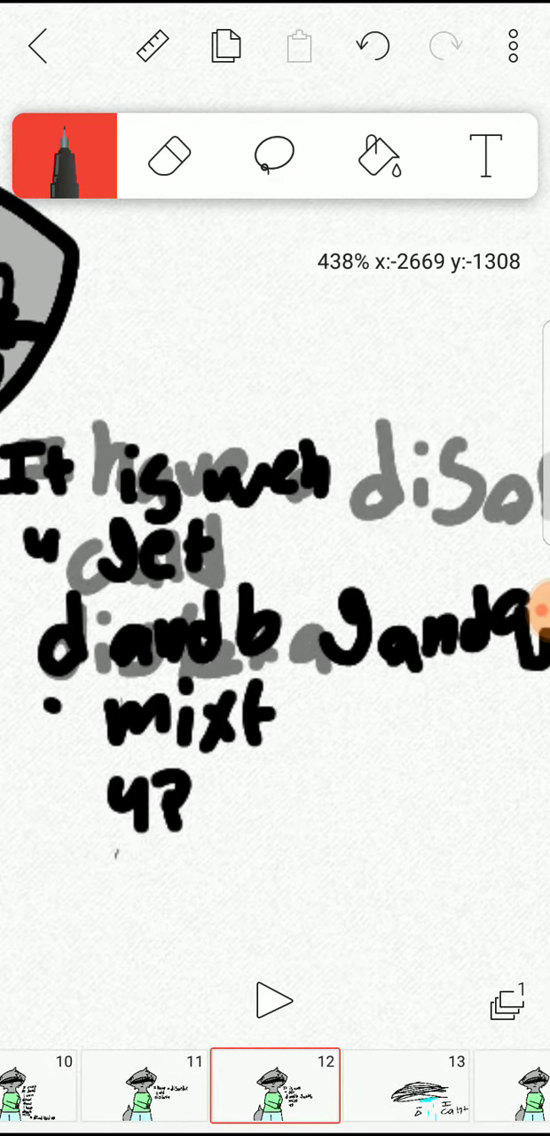
Move to frame 13 showing 'I can't' and advance to the next frame
click(323, 706)
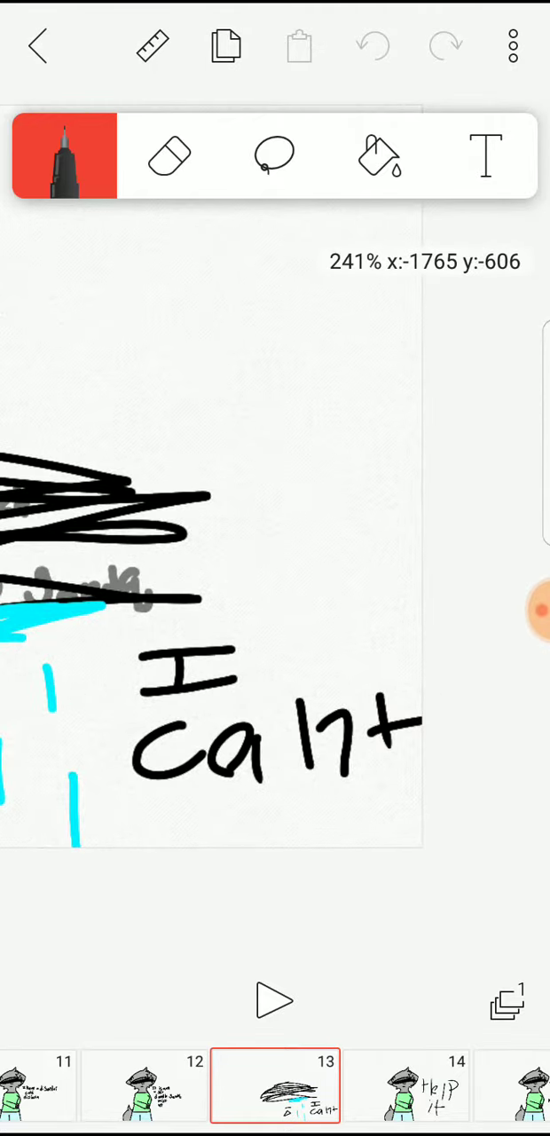
click(275, 1086)
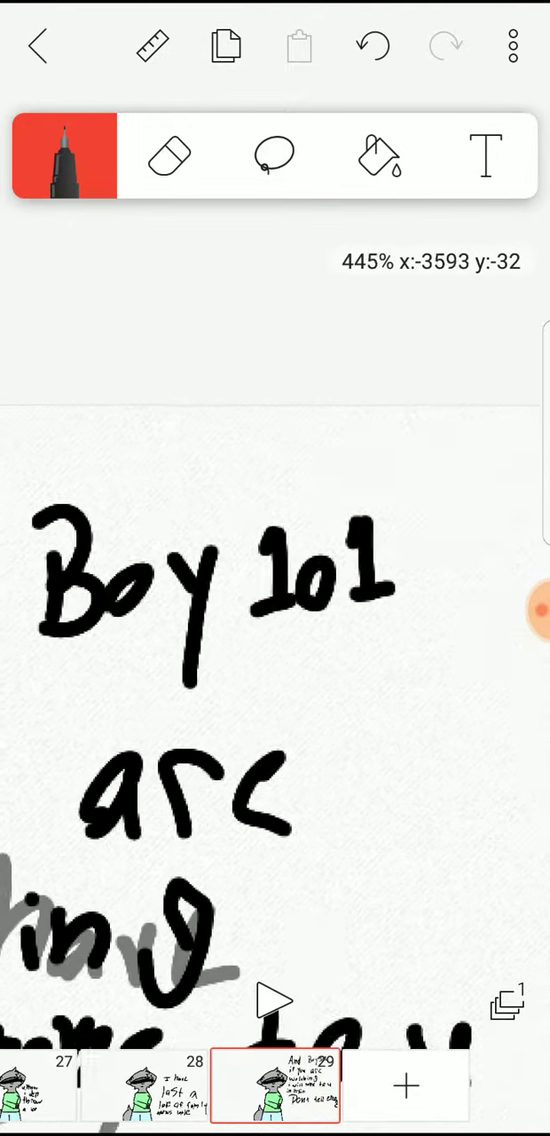
Undo the last pen stroke on frame 29's 'Boy 101 arc' dialogue
click(373, 46)
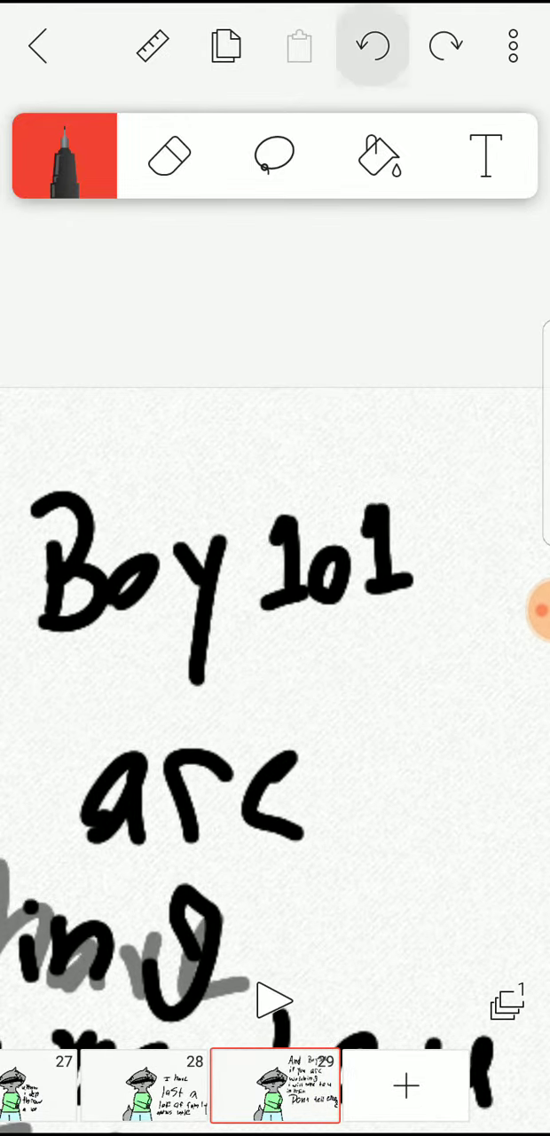